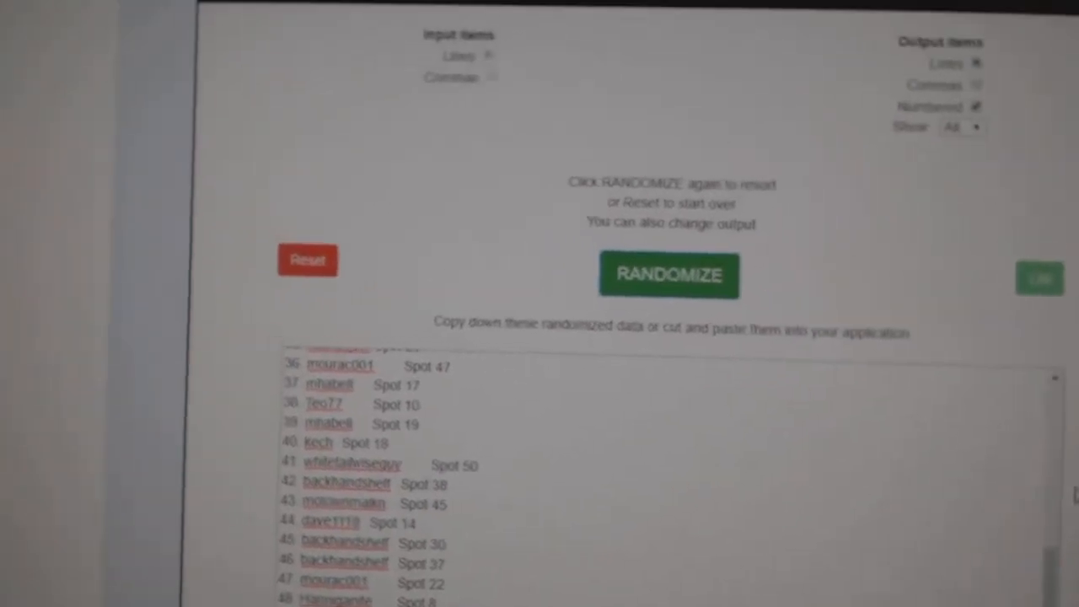
# - Randomize the pasted hockey card item list, replacing the username-to-spot output
pyautogui.scroll(-3)
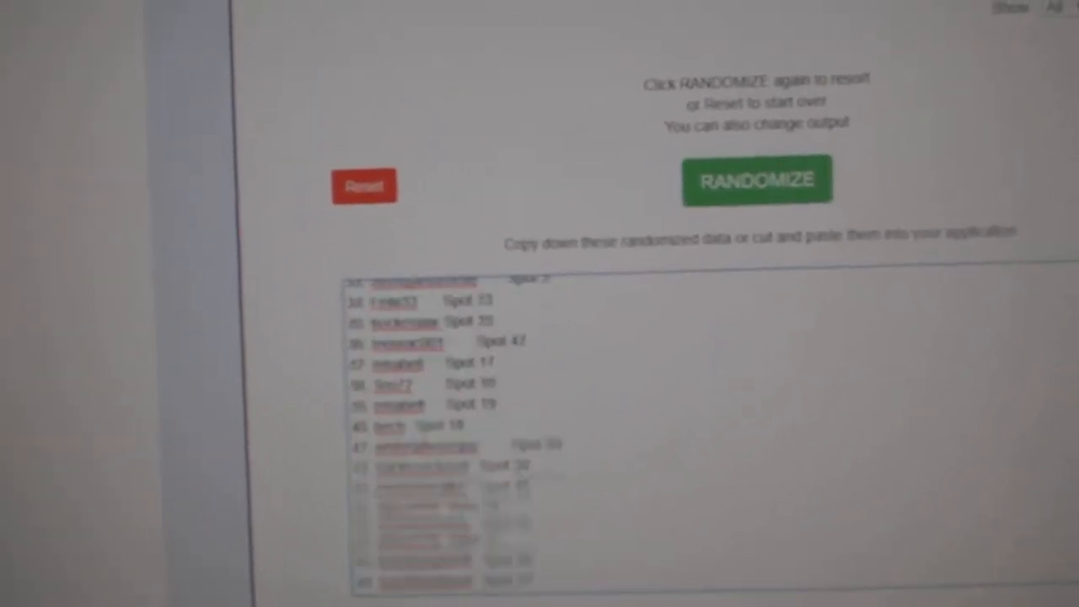
pyautogui.click(755, 178)
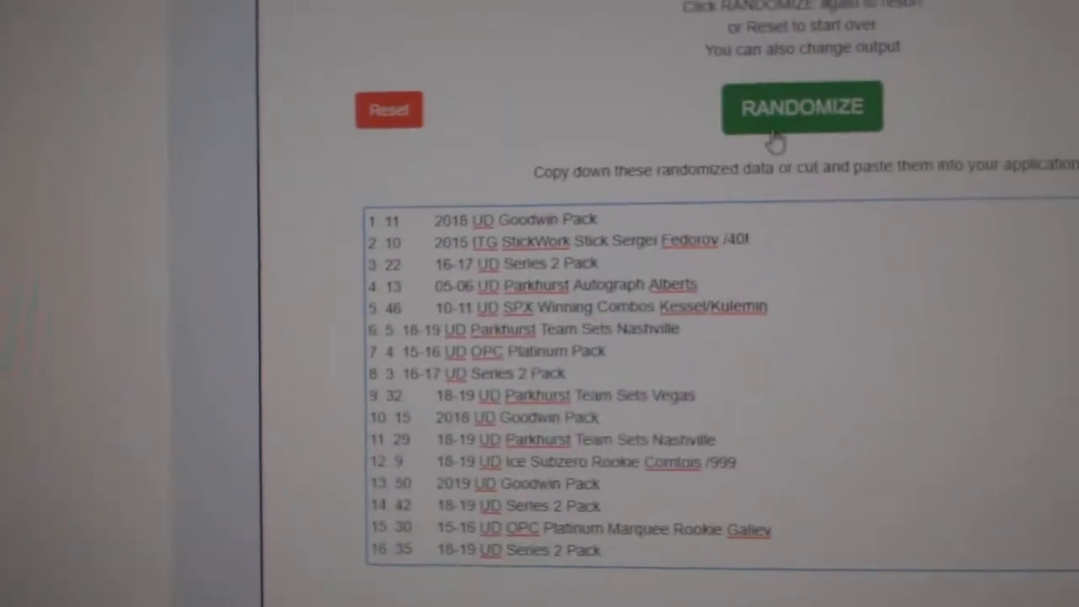
# - Reshuffle the card item list into a fresh random order
pyautogui.click(802, 108)
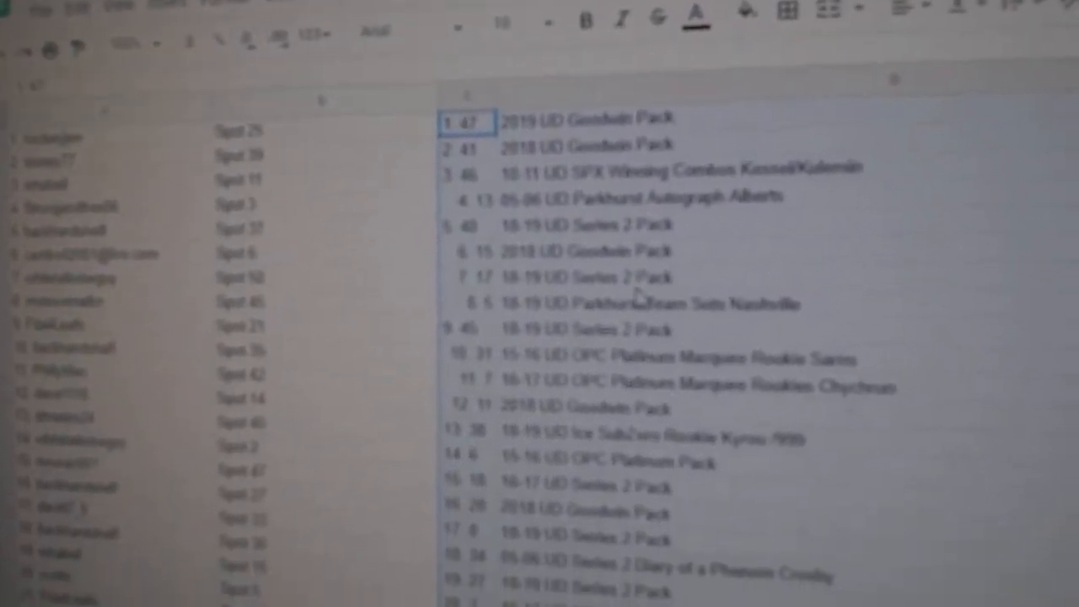
# - Bold row 23 pairing the Chronology Letterman Autograph Selanne hit with its participant
pyautogui.scroll(-3)
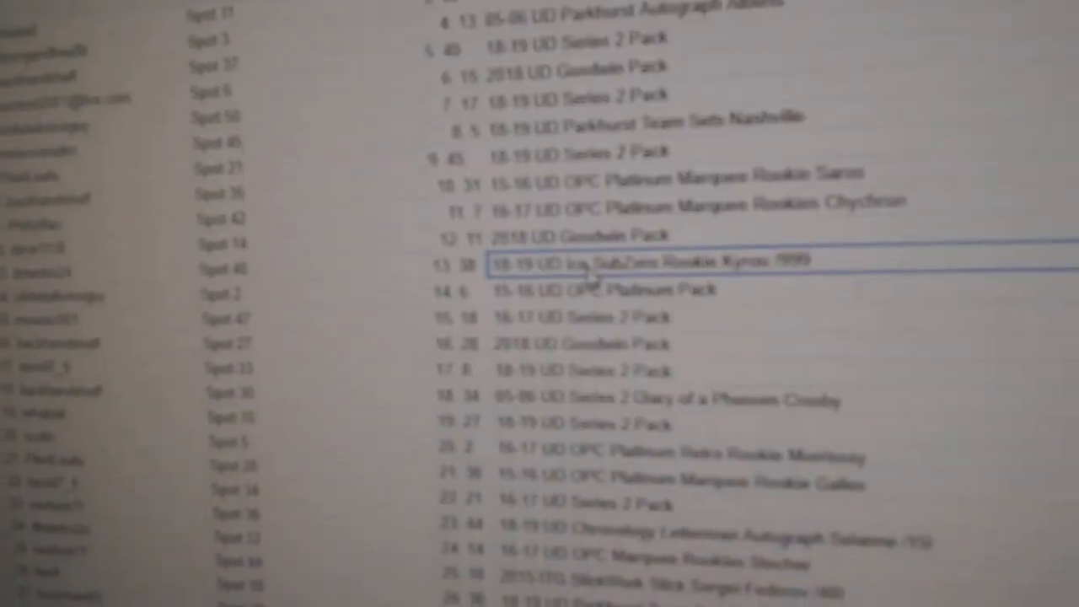
pyautogui.scroll(-3)
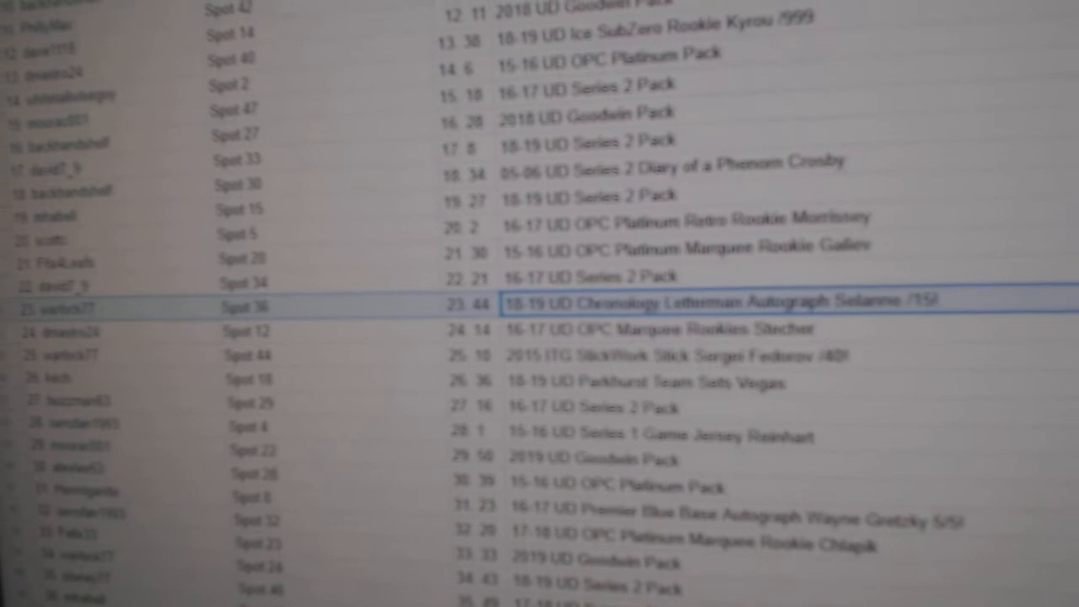
pyautogui.scroll(-3)
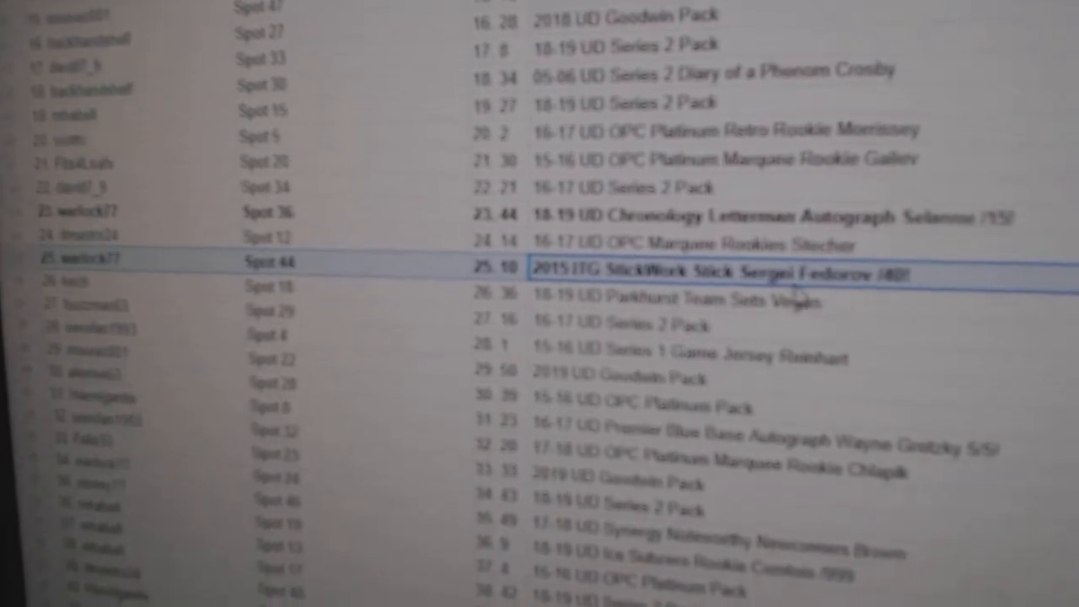
pyautogui.scroll(-3)
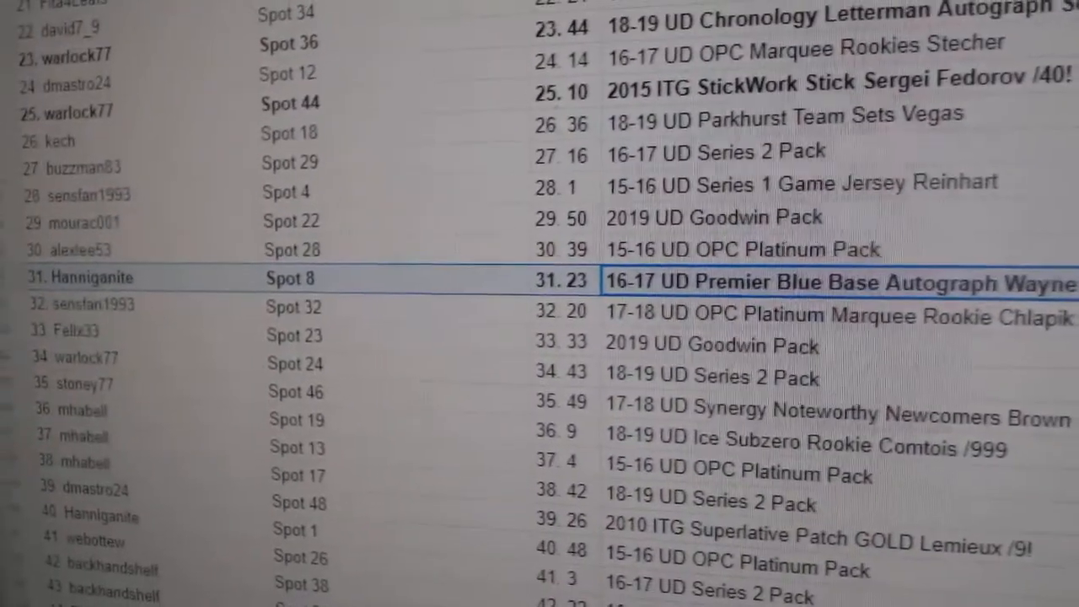
# - Bold rows 25, 31, 39 and 50 for the Fedorov, Gretzky, Lemieux and Tkachuk hits
pyautogui.scroll(-3)
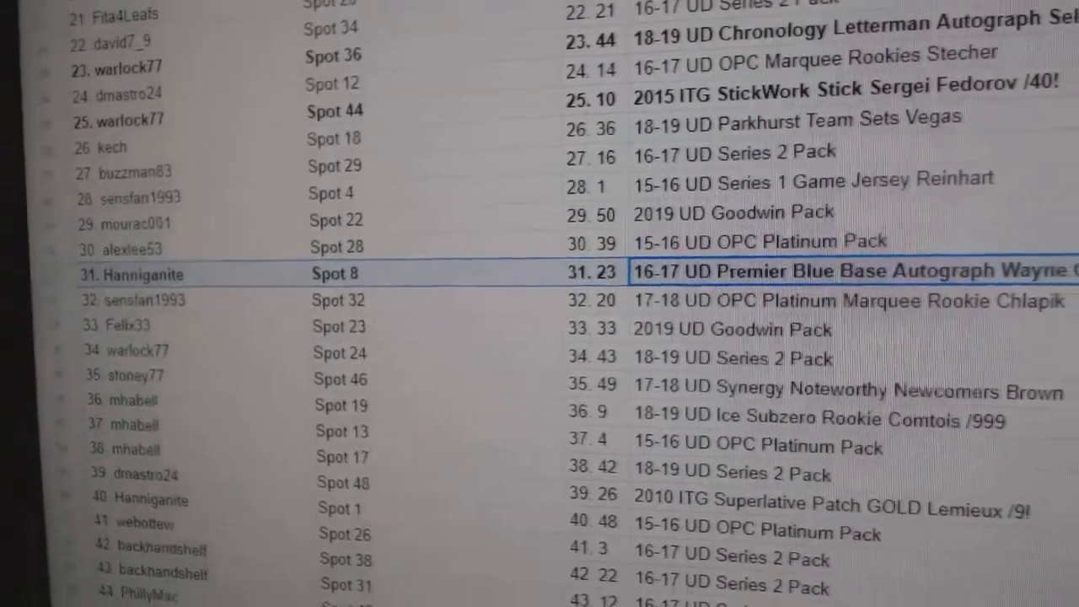
pyautogui.scroll(-3)
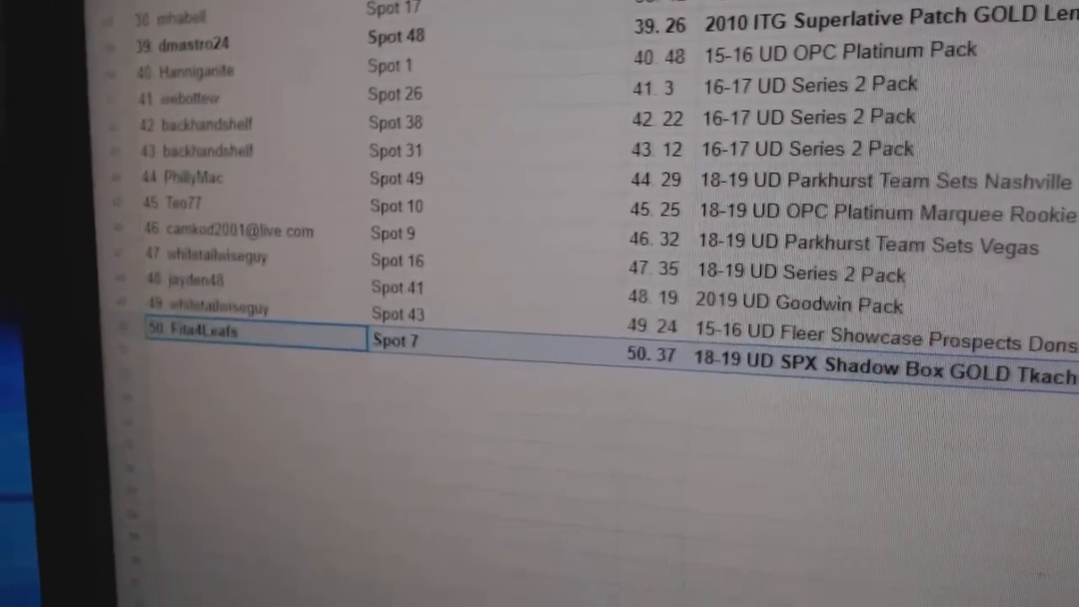
pyautogui.scroll(3)
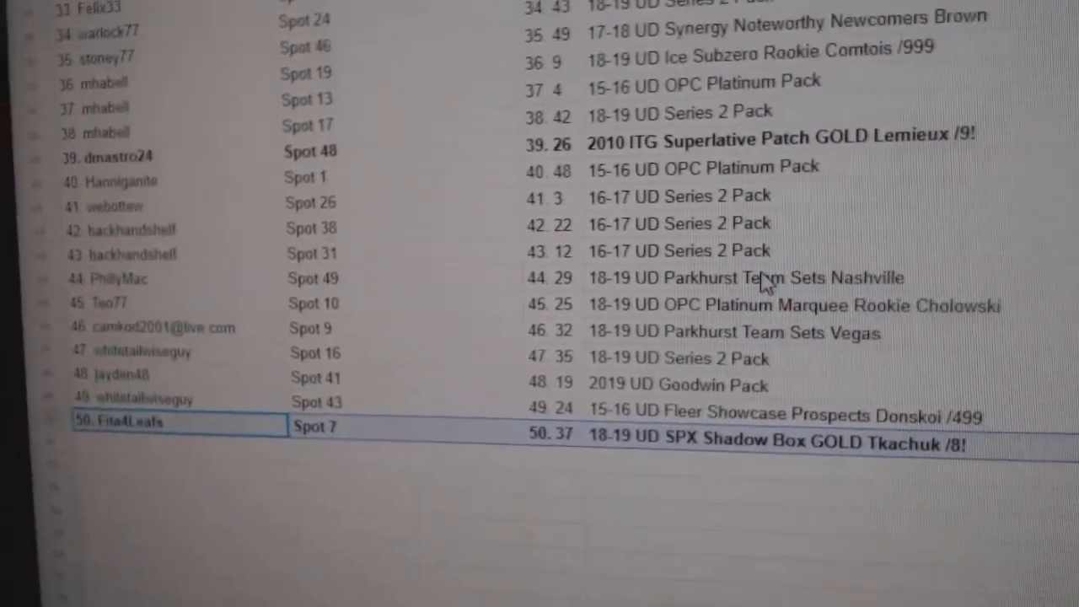